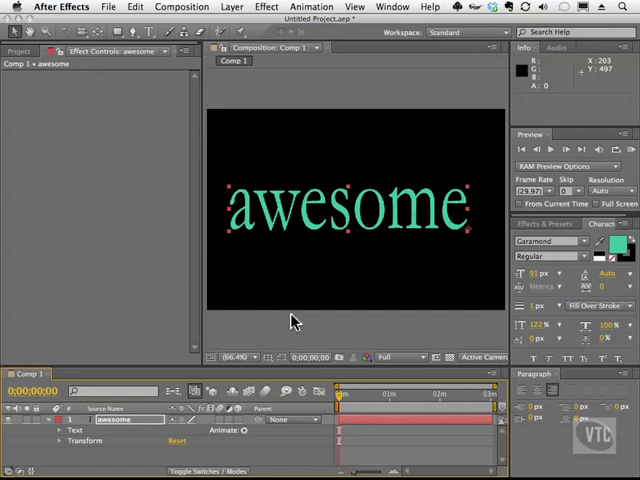
Open Adobe Bridge from the menu to browse the text animation presets.
click(108, 7)
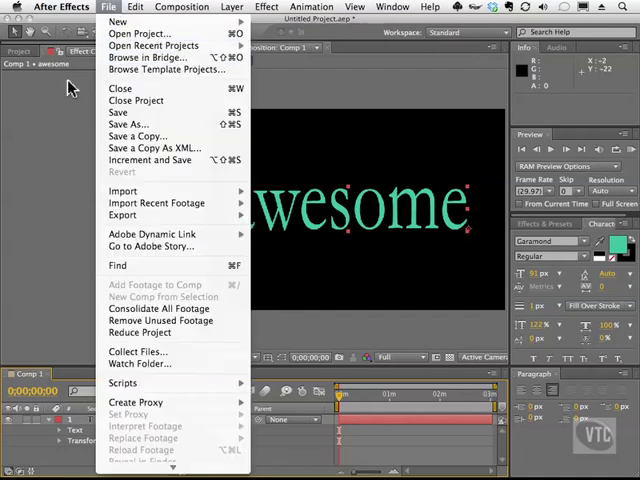
click(147, 57)
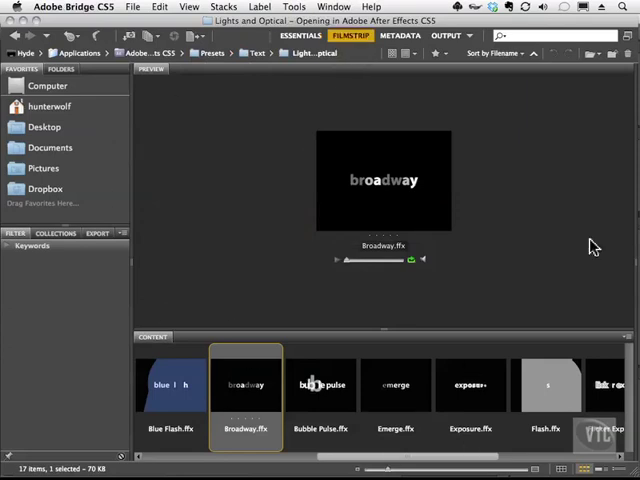
Preview Blue Flash, Broadway, Bubble Pulse and Pulse Exposure, then apply Pulse Exposure to the text.
scroll(right, 3)
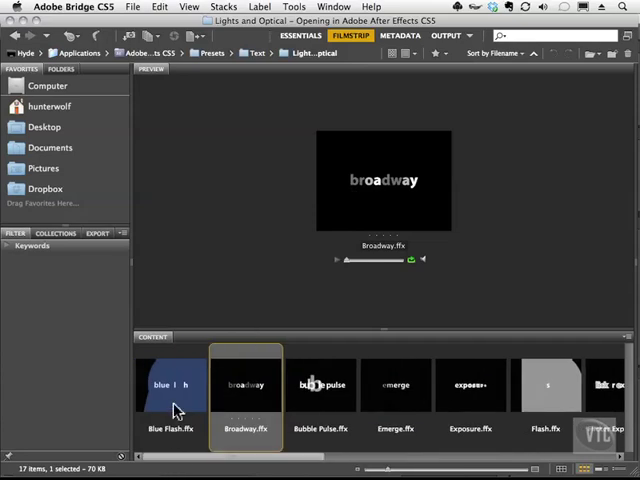
click(170, 385)
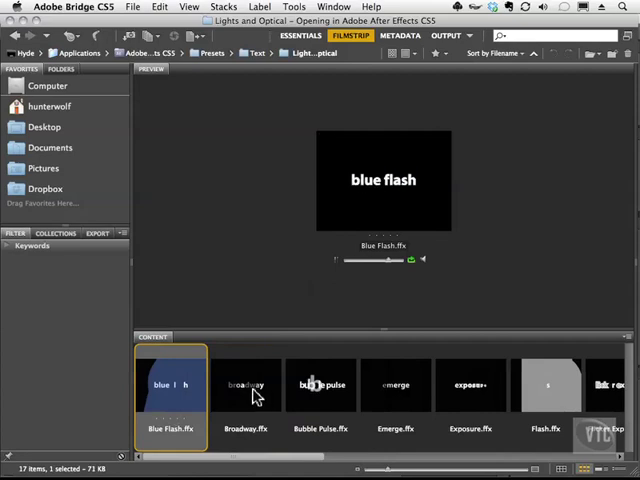
click(245, 385)
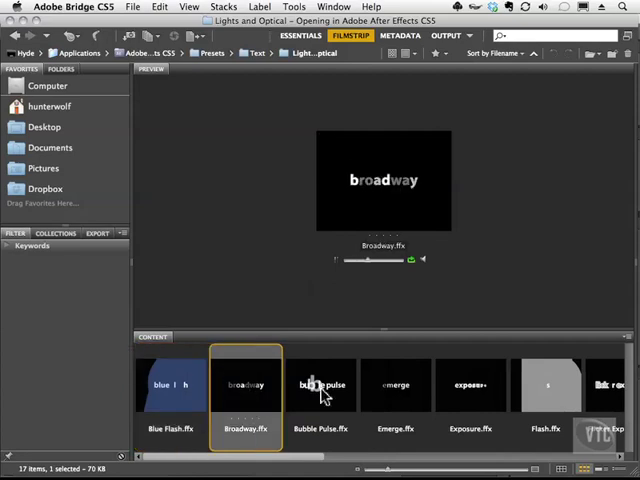
click(320, 385)
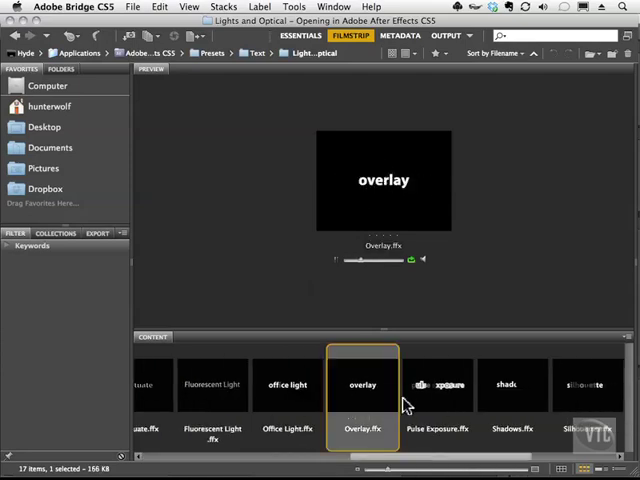
click(436, 385)
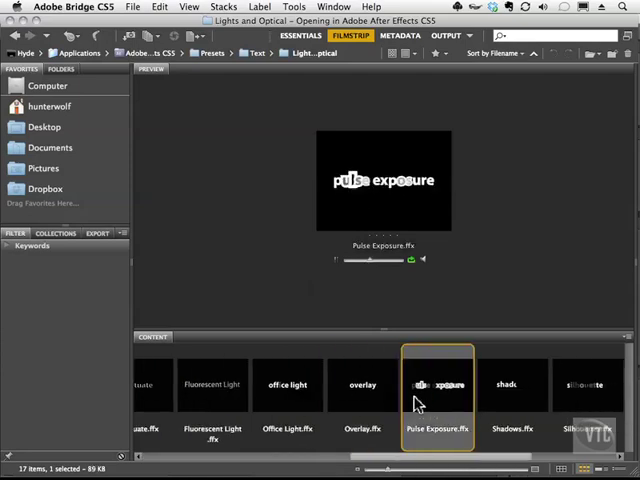
click(512, 385)
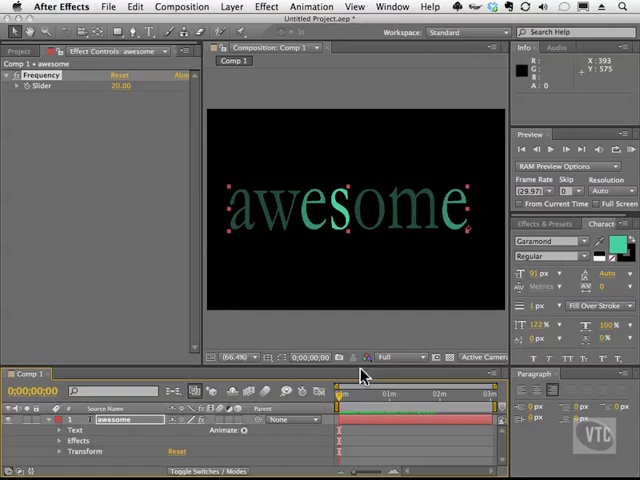
mouse_move(367, 370)
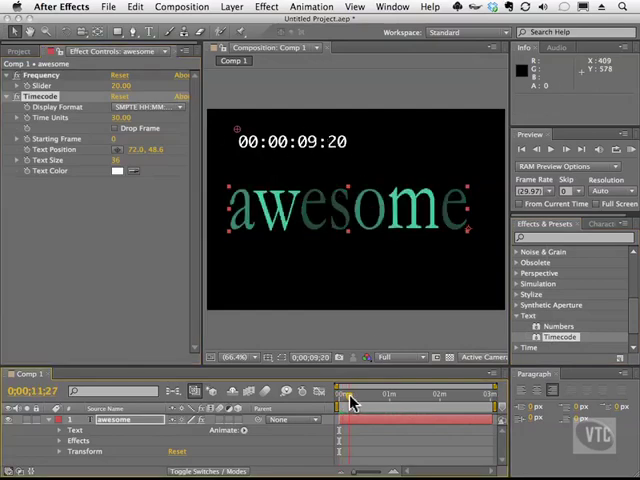
Scrub the time indicator to watch the Timecode readout count up.
drag(350, 393, 420, 393)
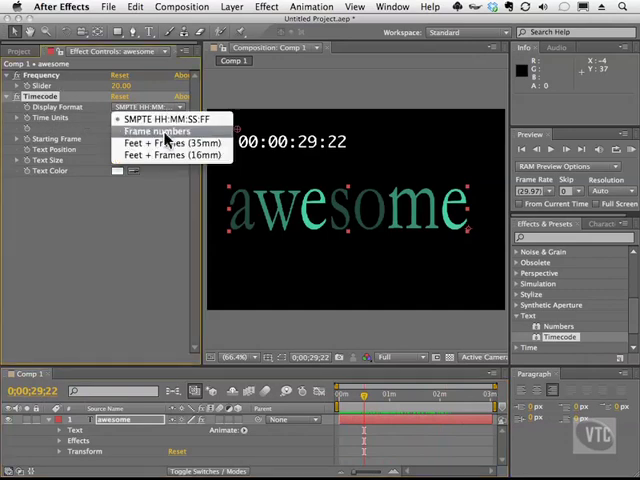
Set the Timecode display format to Feet + Frames (35mm) and edit its text colour.
click(158, 131)
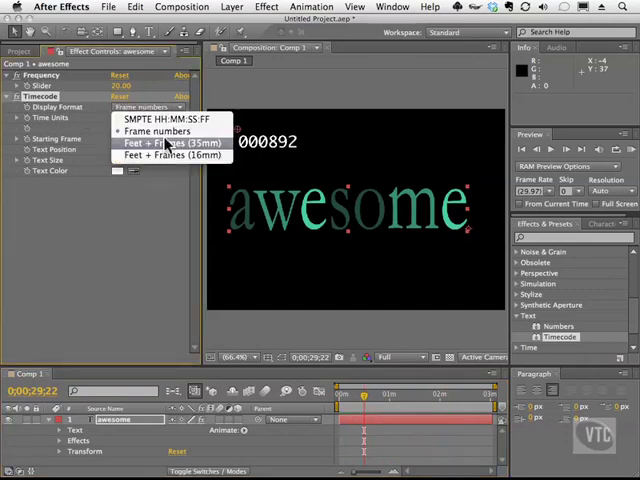
click(172, 142)
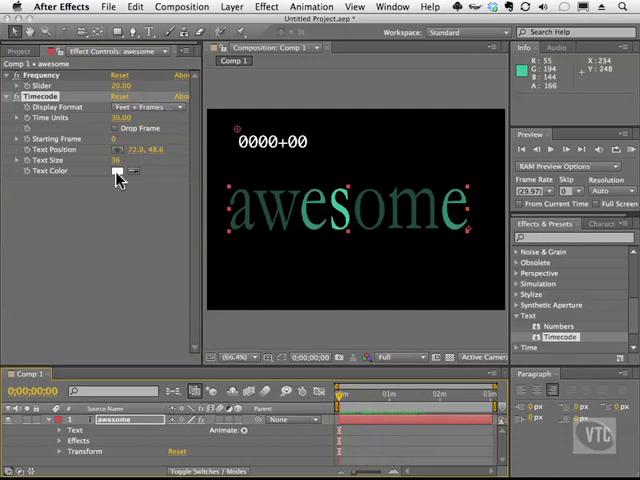
click(117, 170)
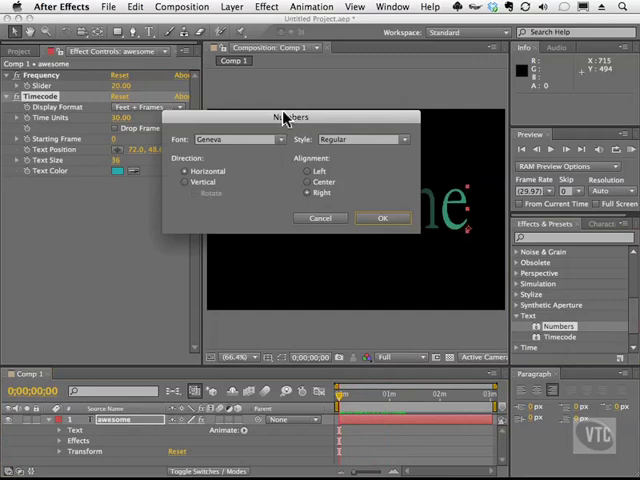
Set the Numbers effect to Cooper Black font with Center alignment and confirm.
click(270, 139)
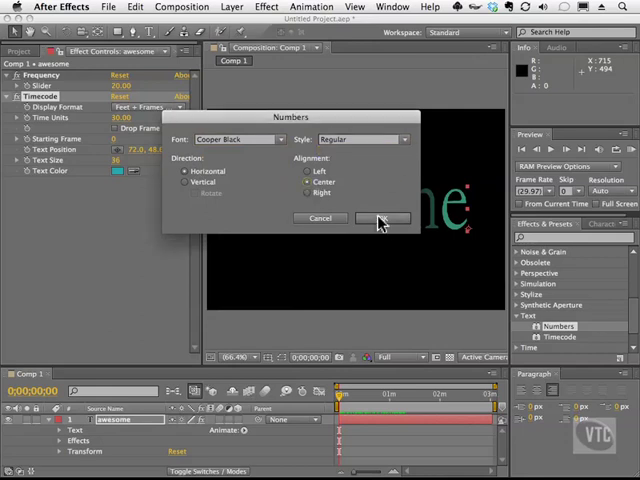
click(383, 218)
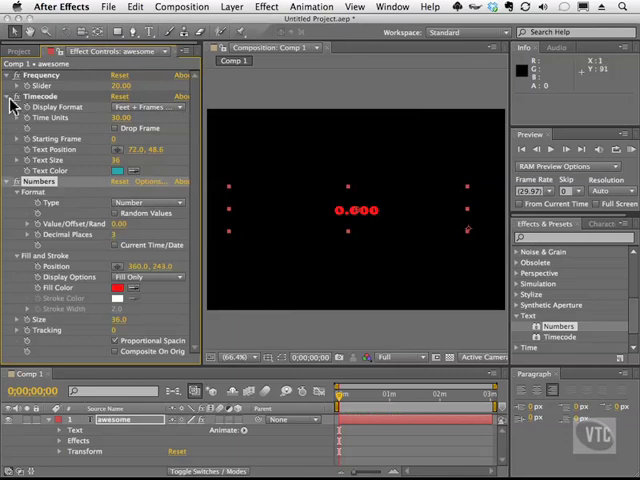
Collapse Timecode, set the Numbers type to Time, and give it a teal fill.
click(9, 96)
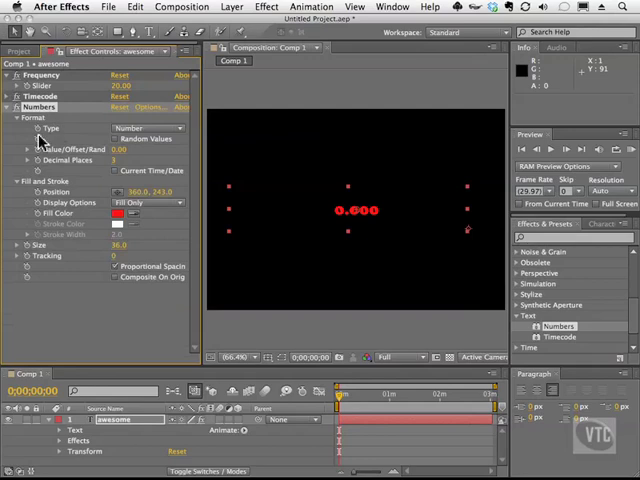
click(147, 127)
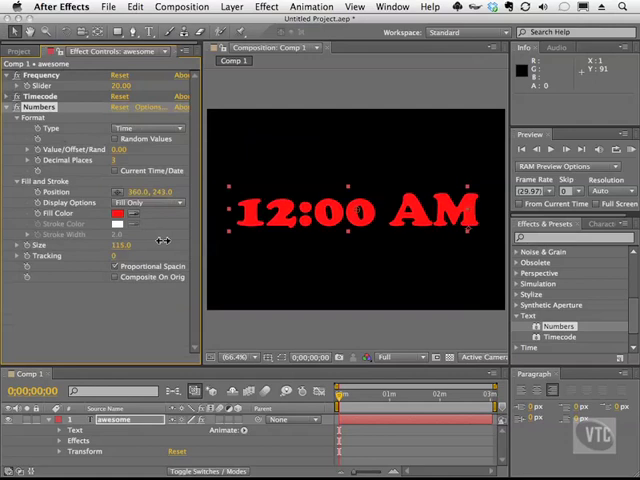
click(116, 213)
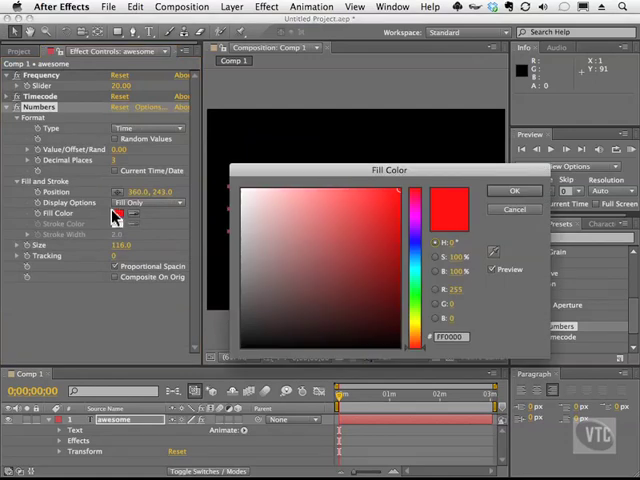
click(372, 220)
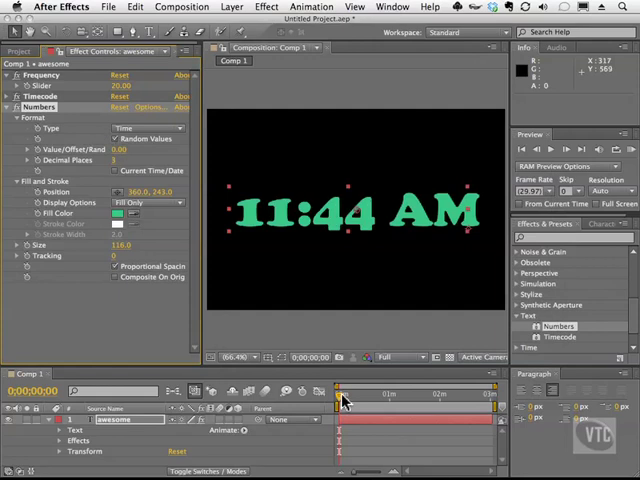
Scrub the timeline to watch the teal random-time readout change.
drag(340, 393, 383, 393)
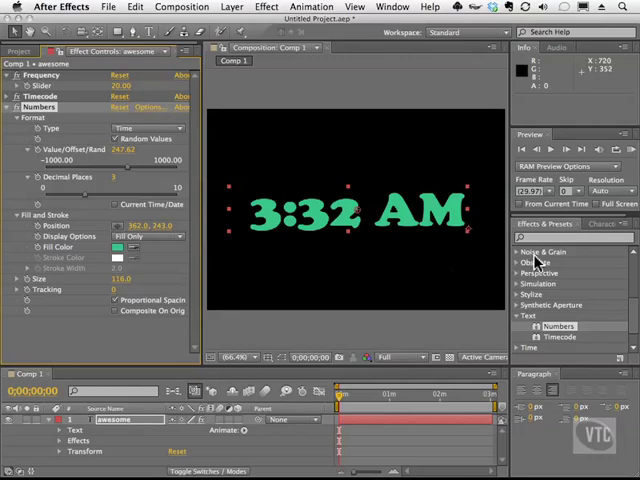
mouse_move(575, 345)
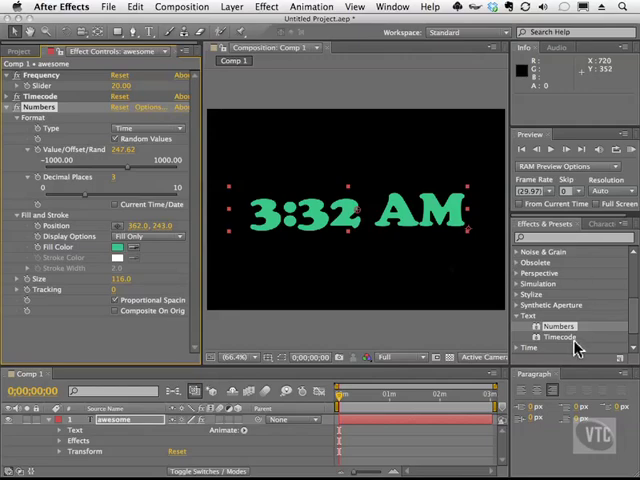
mouse_move(567, 340)
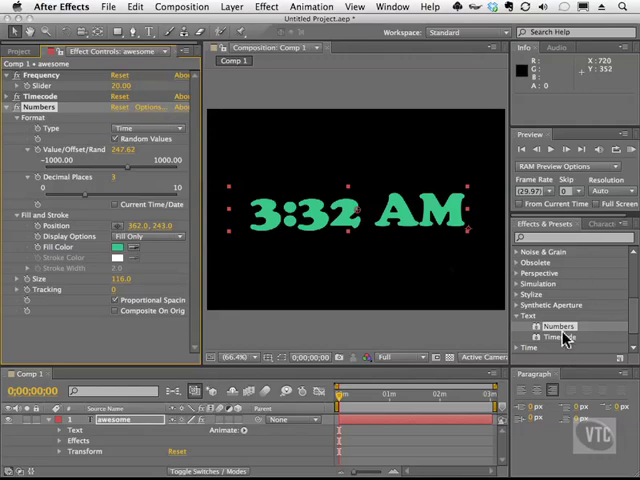